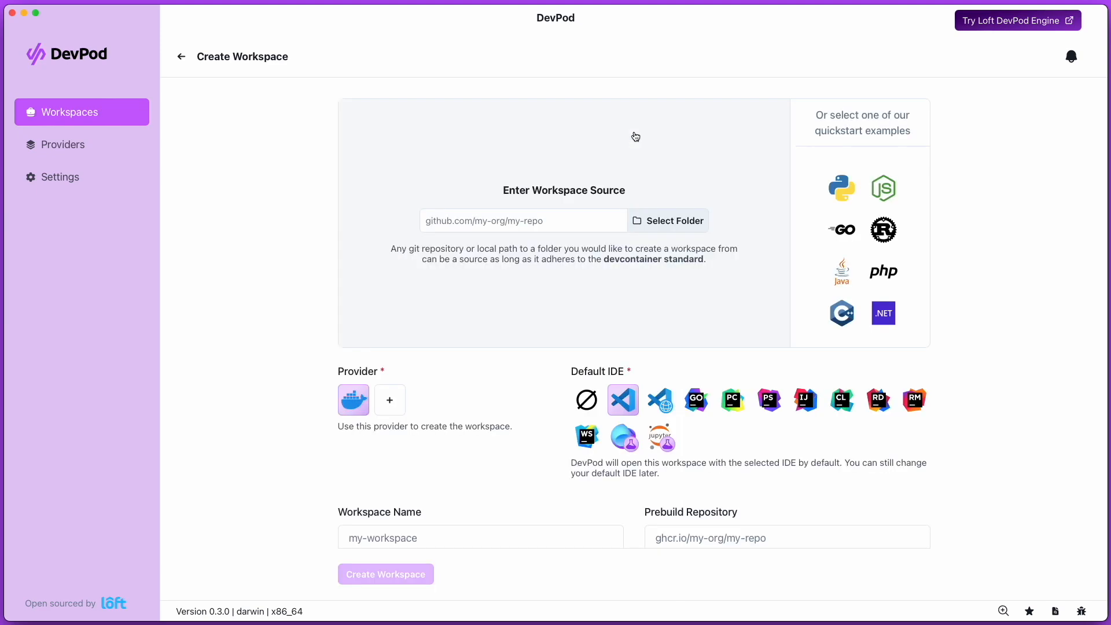
{"action": "type", "text": "https://github.com/mpetason/jupyter-notebook"}
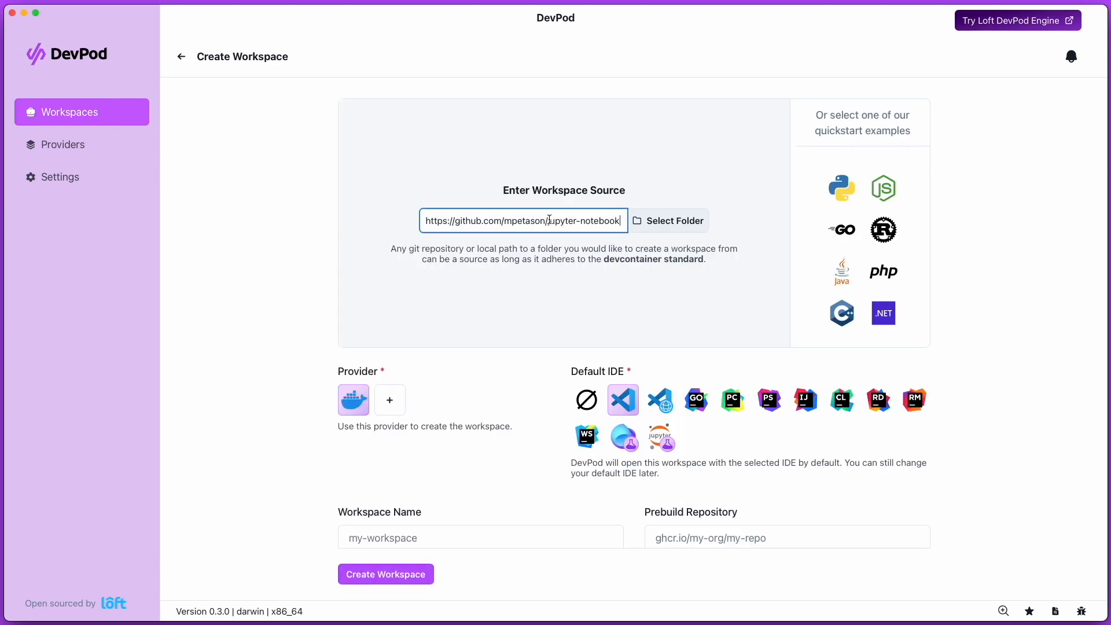
{"action": "mouse_move", "coordinate": [555, 419]}
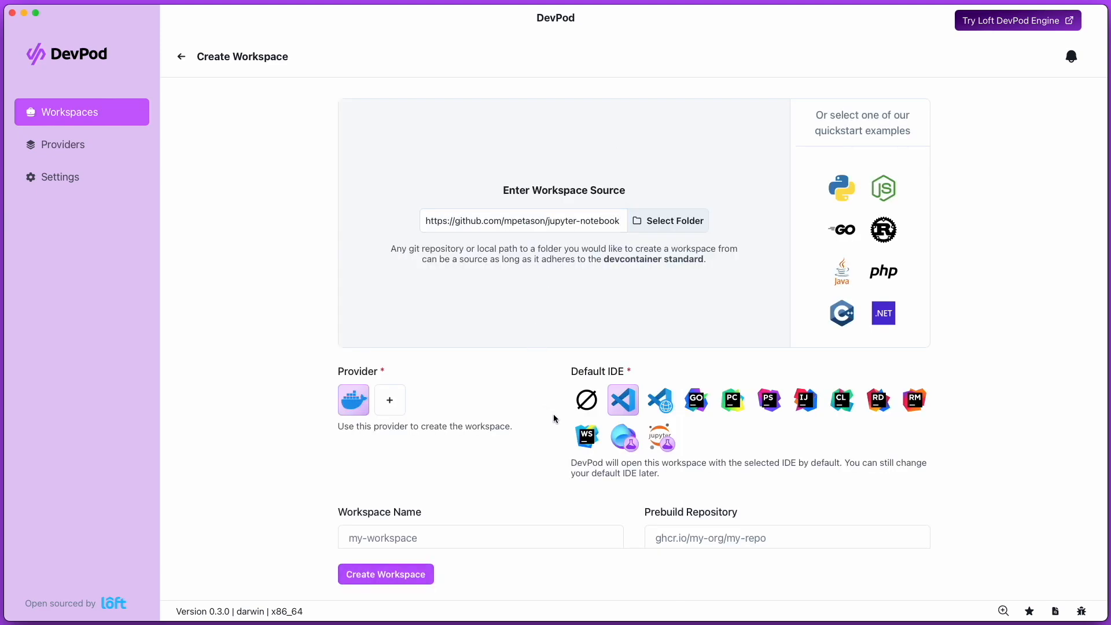
{"action": "scroll", "scroll_direction": "down", "scroll_amount": 3}
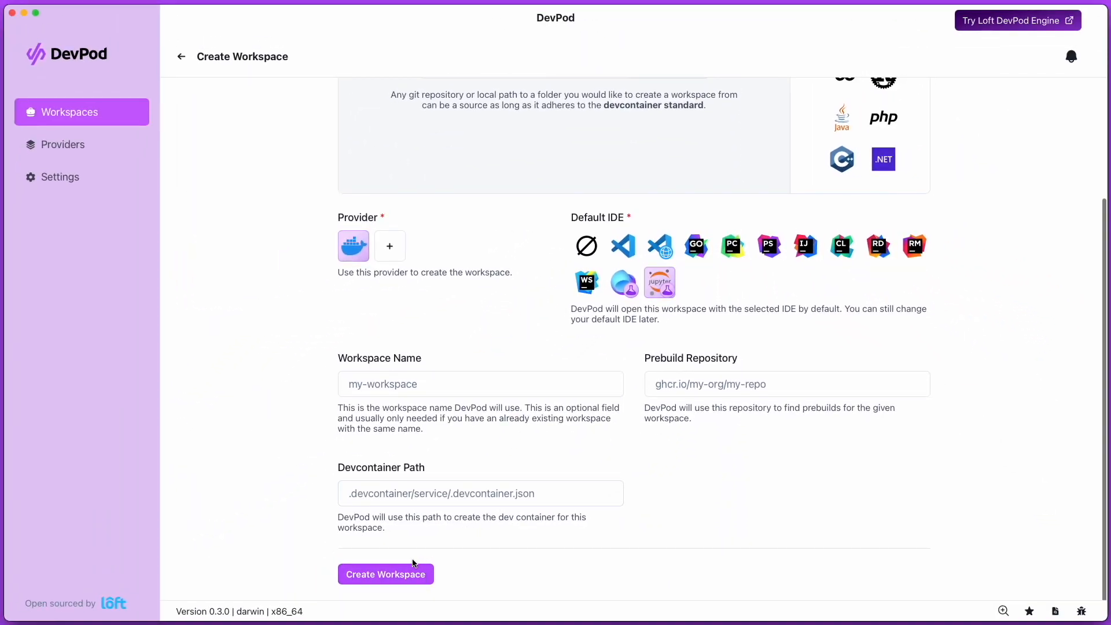
Create the jupyter-notebook workspace, then open it from the Workspaces list in Jupyter.
{"action": "left_click", "coordinate": [386, 574]}
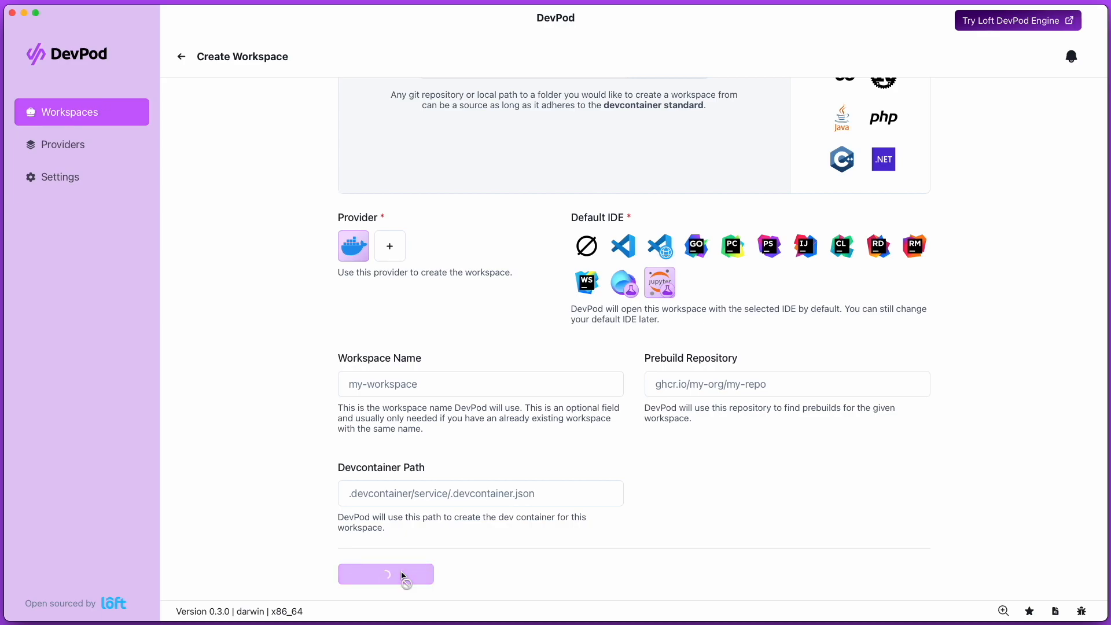
{"action": "left_click", "coordinate": [385, 573]}
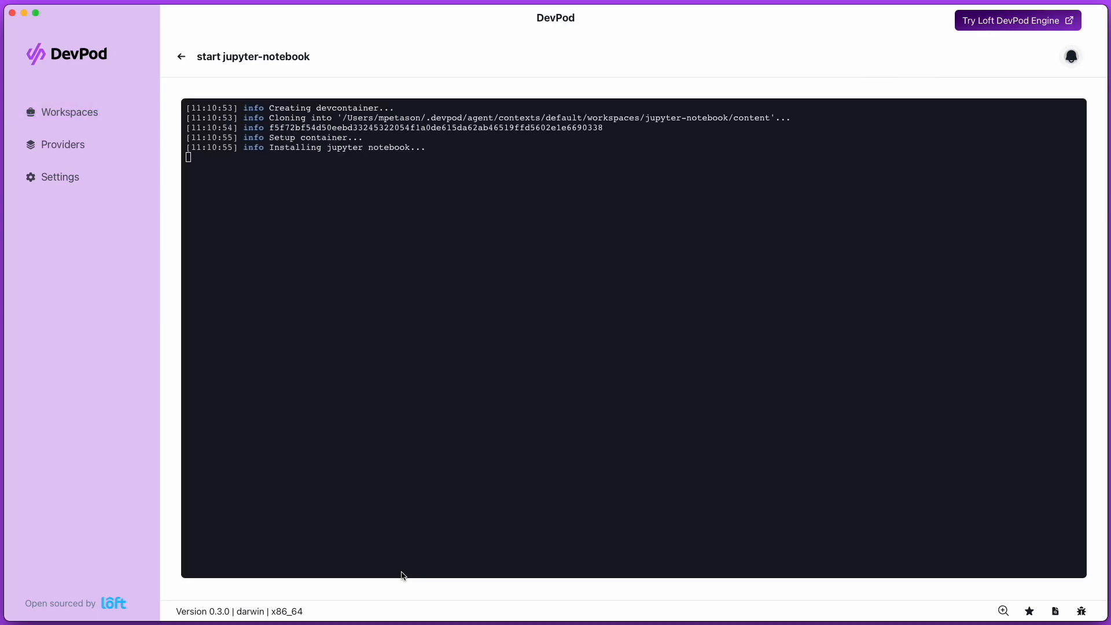
{"action": "left_click", "coordinate": [181, 56]}
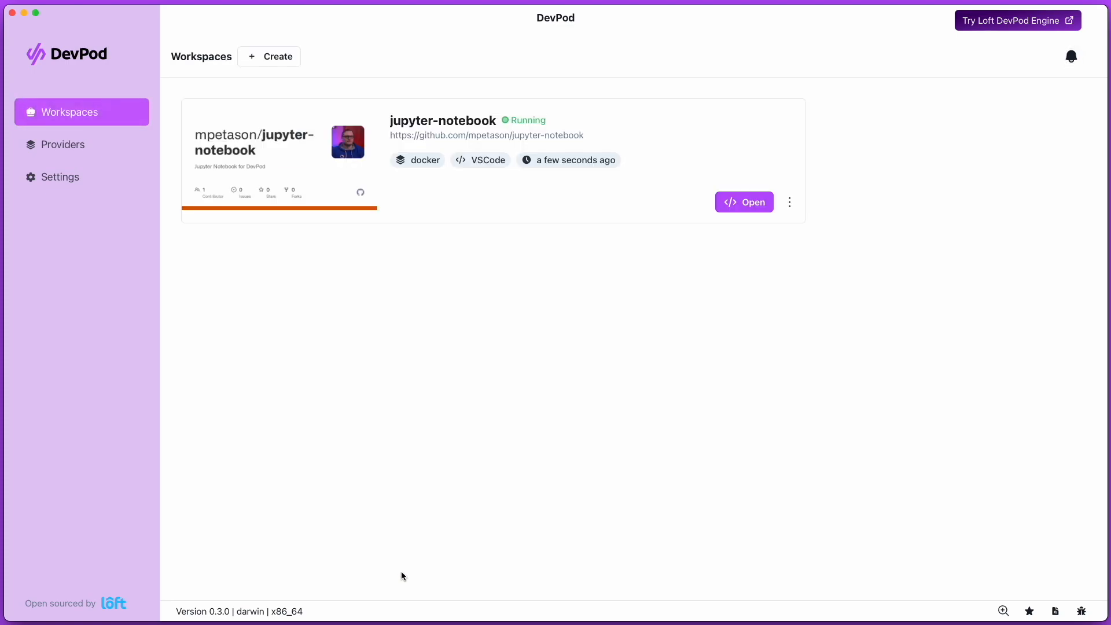
{"action": "left_click", "coordinate": [745, 202]}
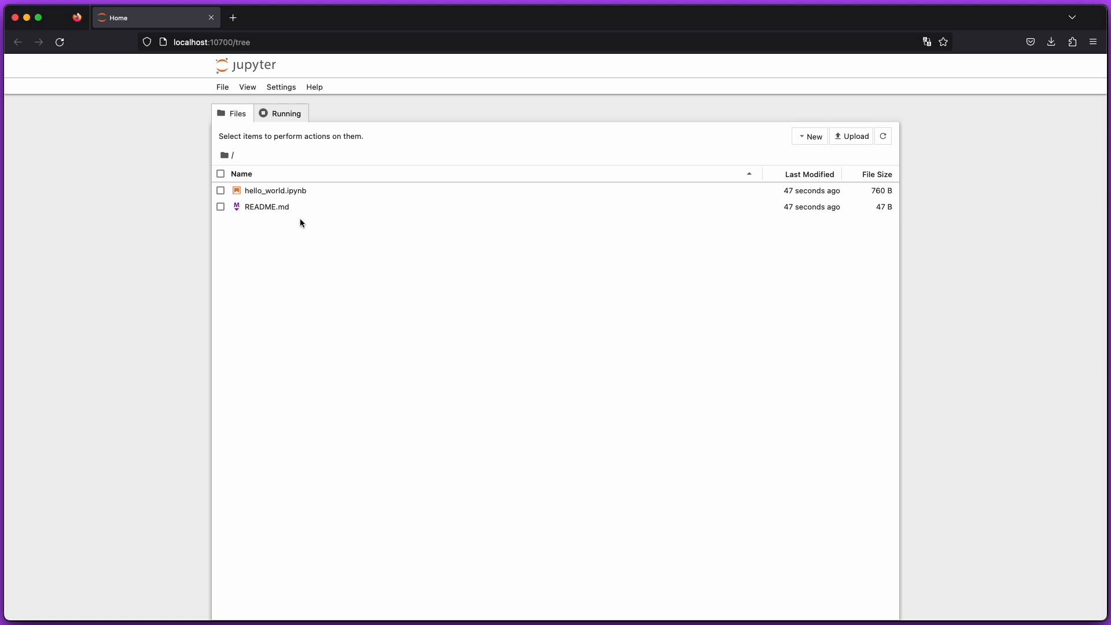
Open hello_world.ipynb and run its cell to print Hello World!
{"action": "double_click", "coordinate": [275, 190]}
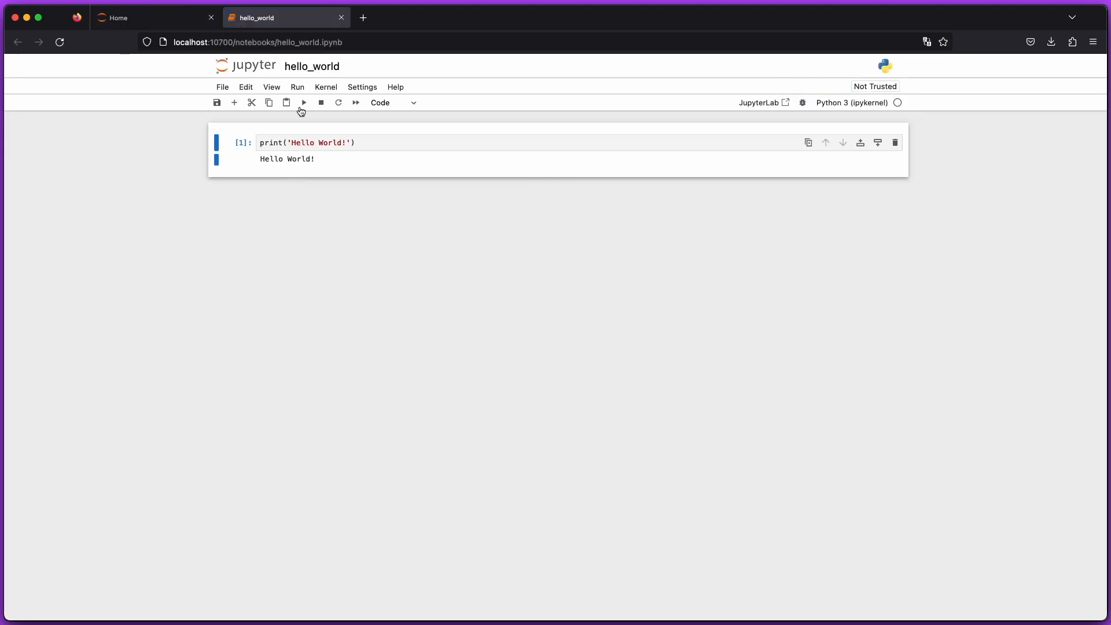
{"action": "left_click", "coordinate": [303, 102]}
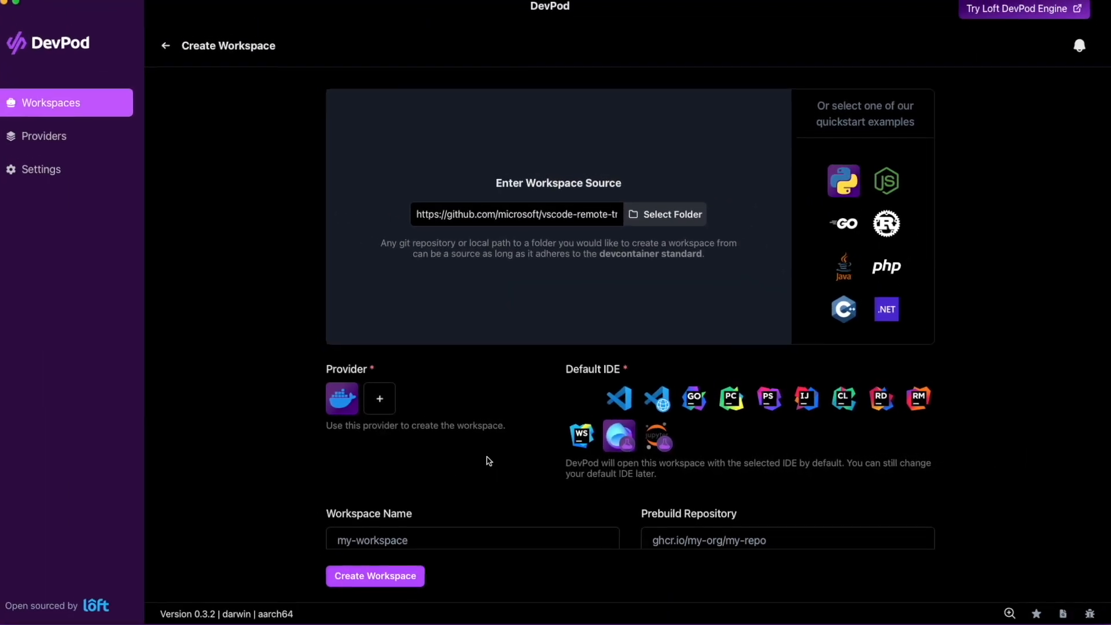
Create the vscode-remote-try-python workspace with Fleet as the default IDE.
{"action": "scroll", "scroll_direction": "down", "scroll_amount": 3}
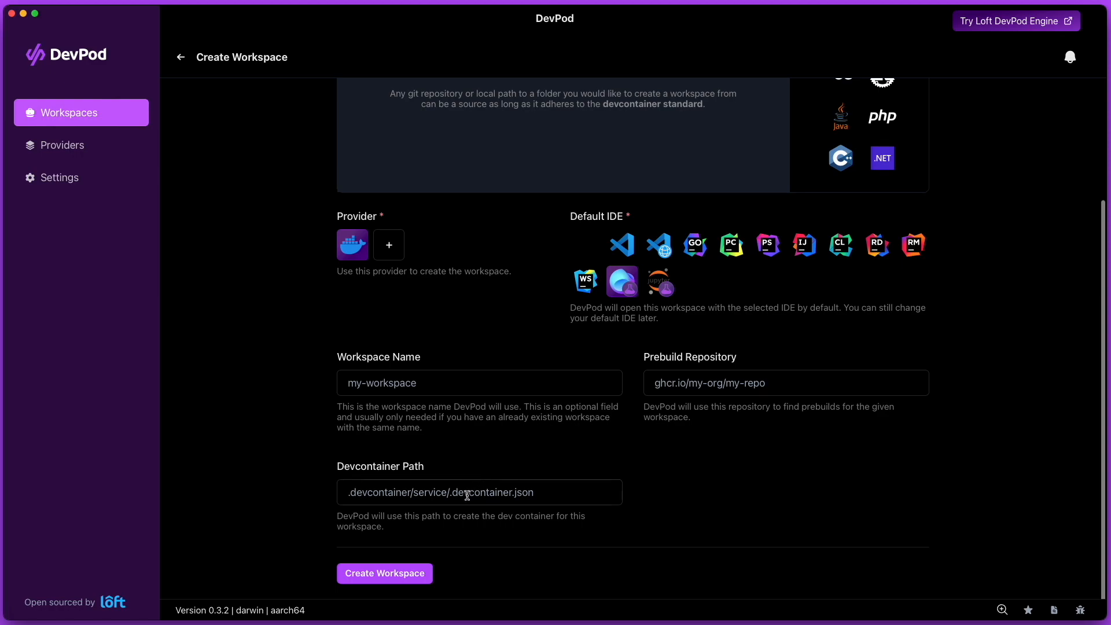
{"action": "left_click", "coordinate": [384, 572]}
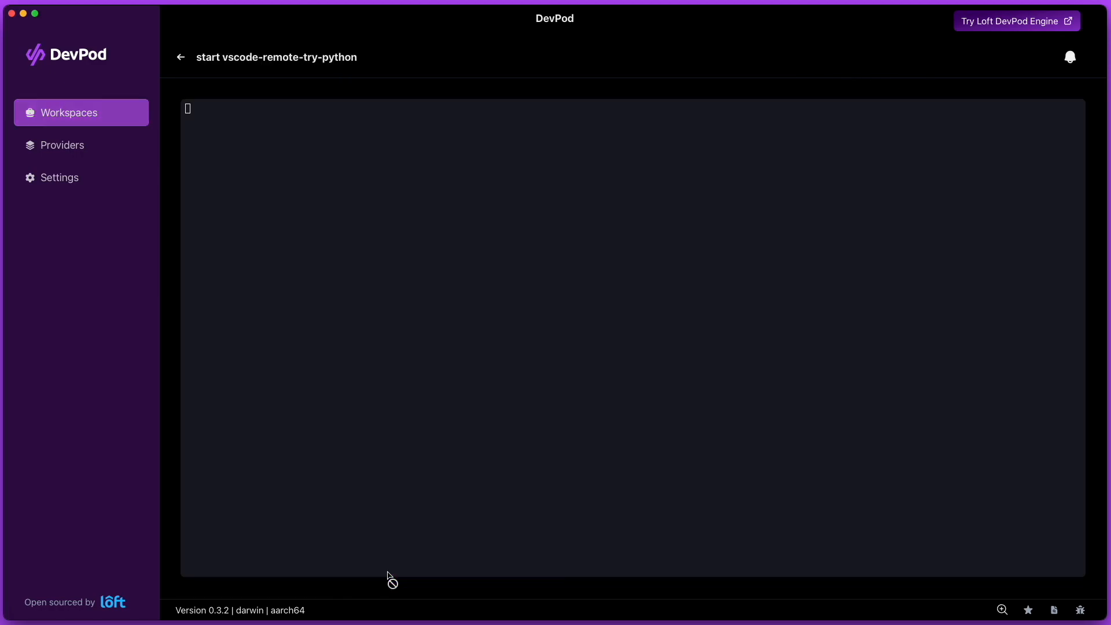